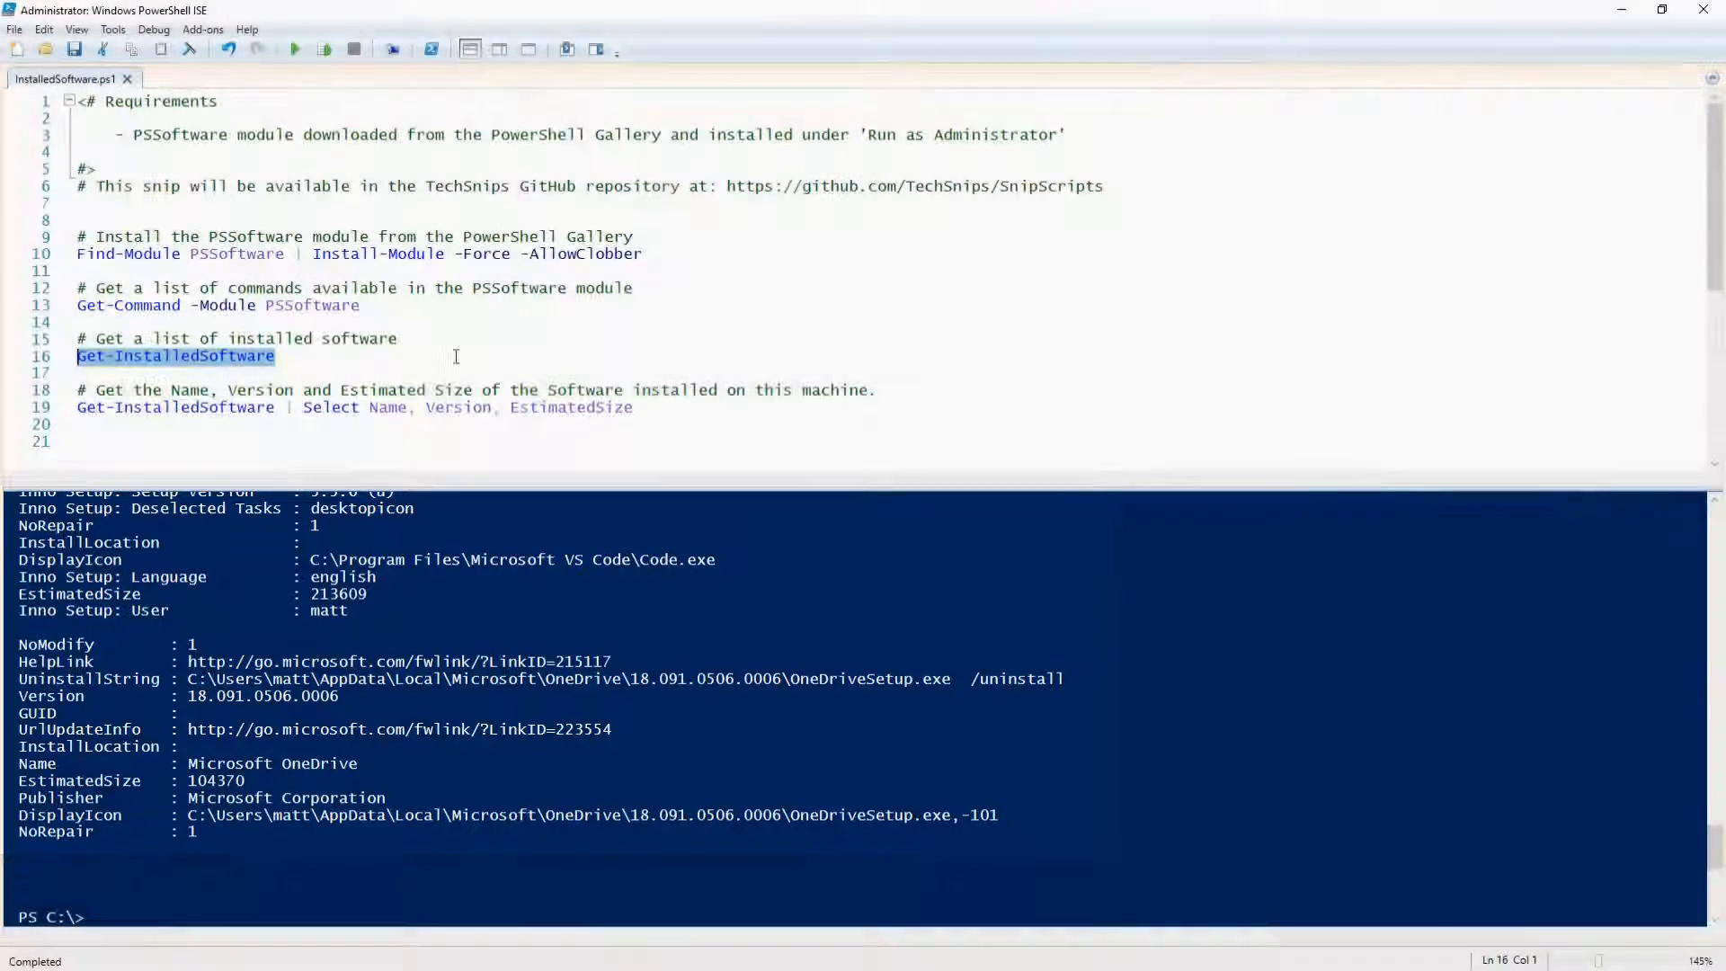
- Select the Get-InstalledSoftware | Select Name, Version, EstimatedSize line on line 19
left_click(637, 406)
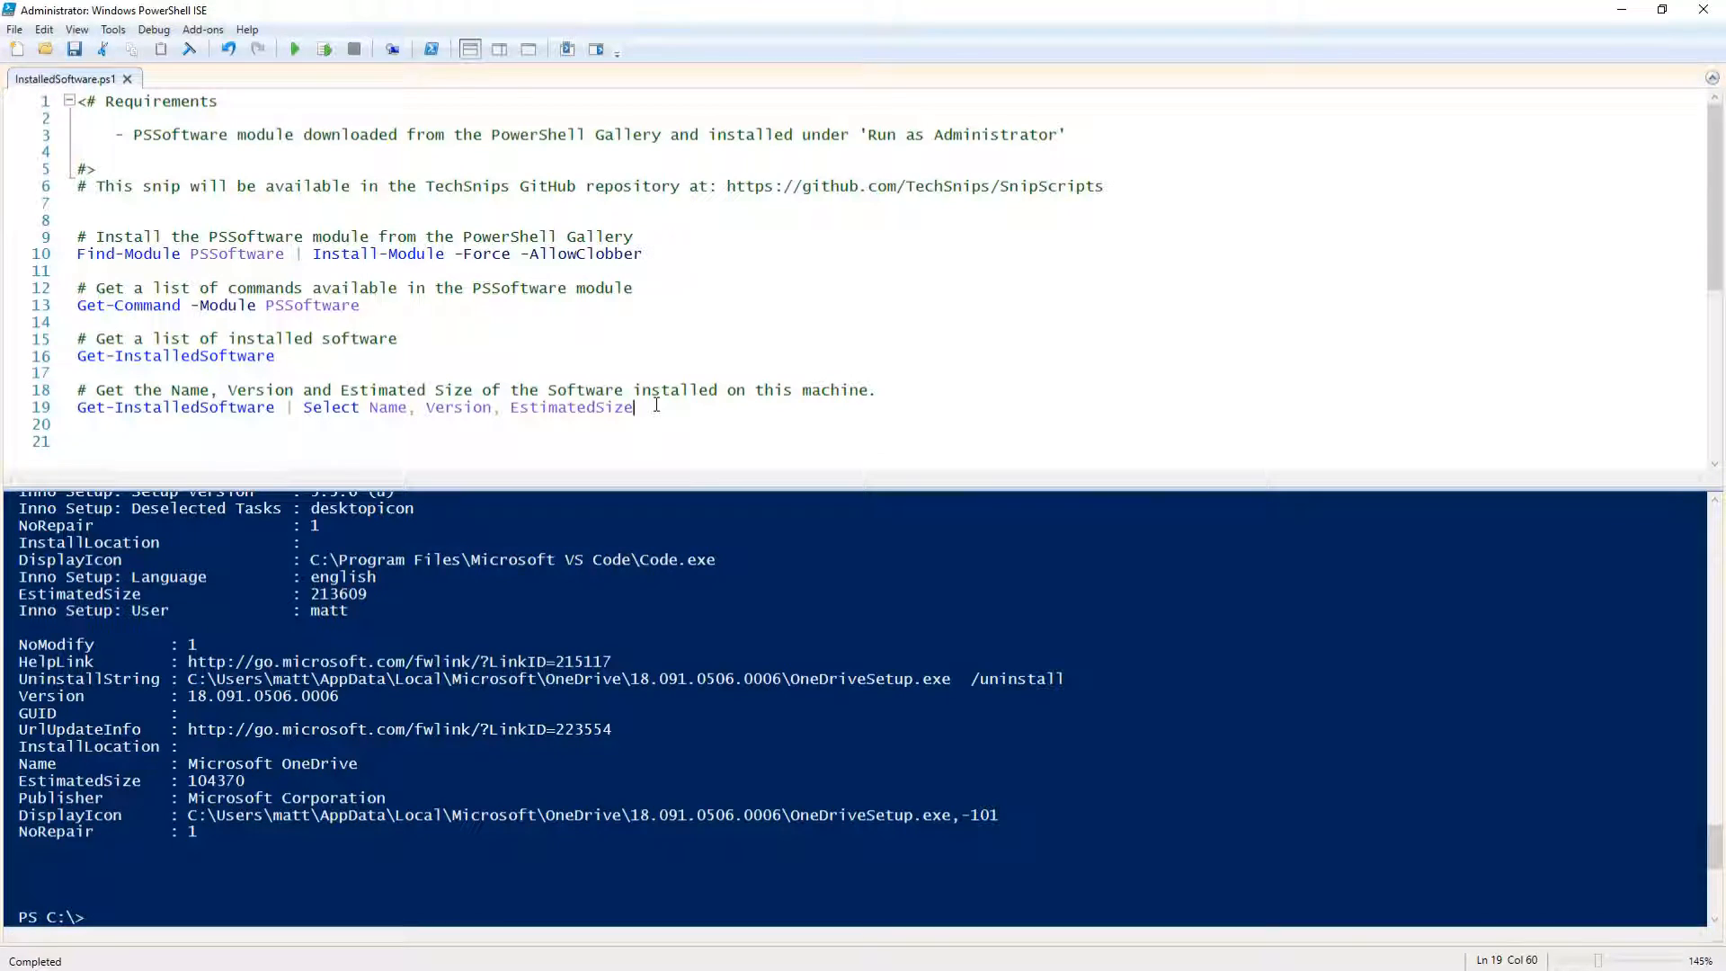
left_click_drag(76, 406, 635, 406)
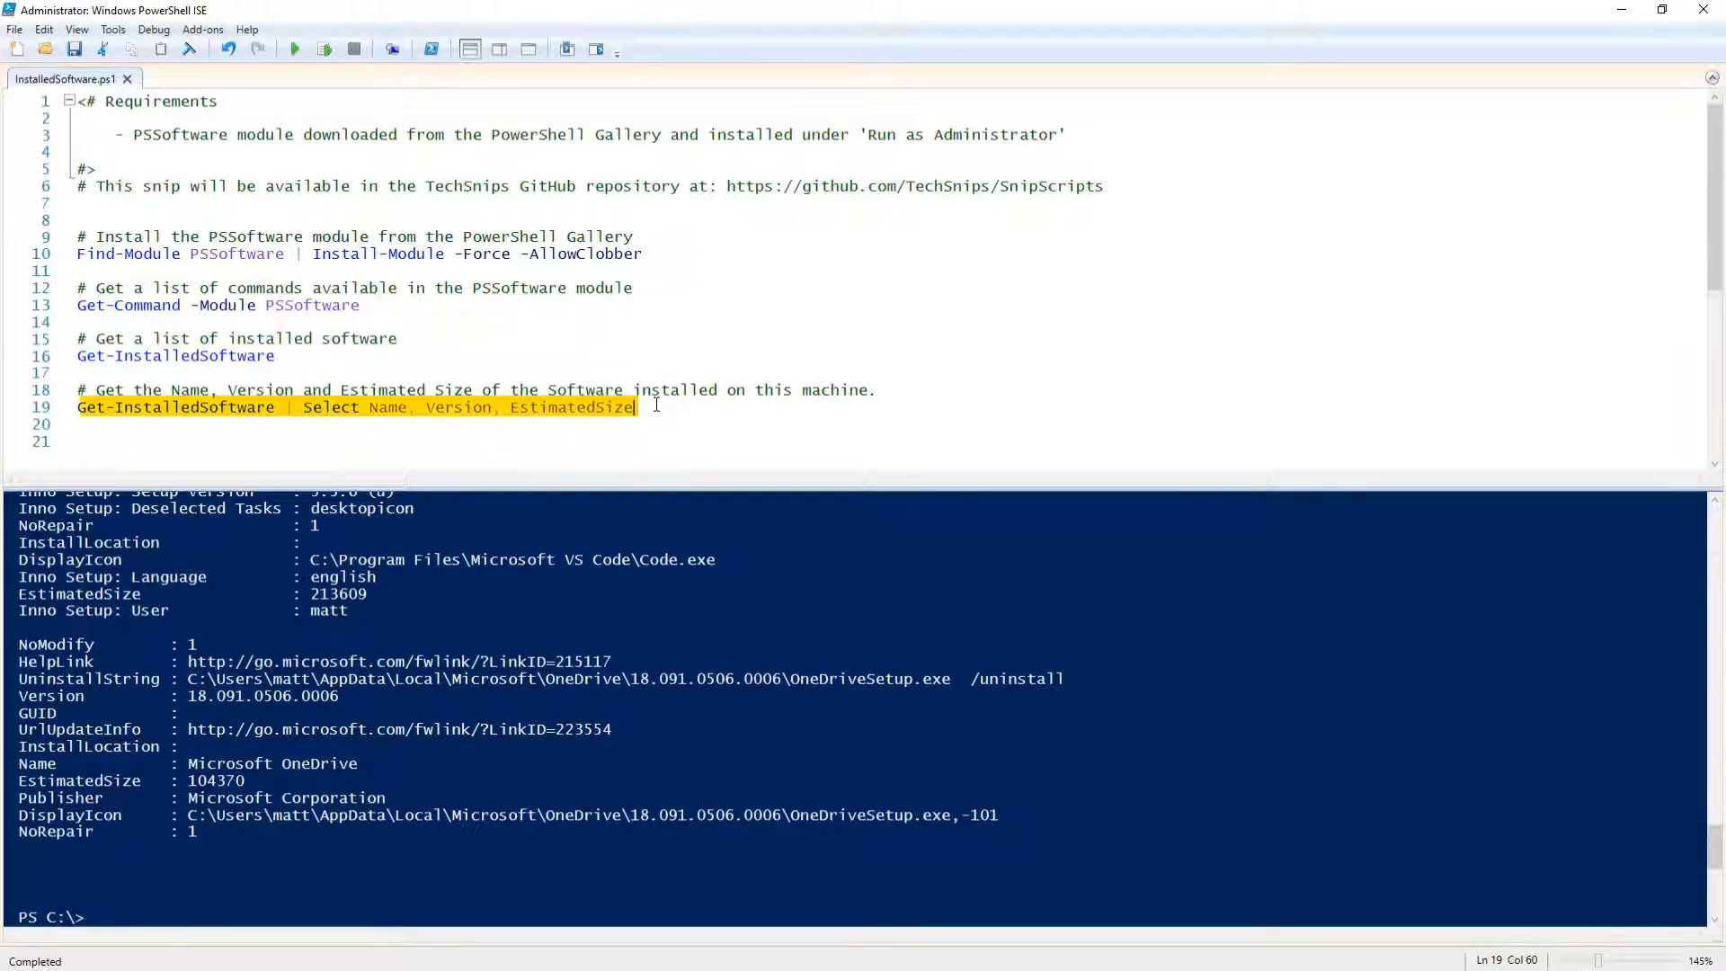